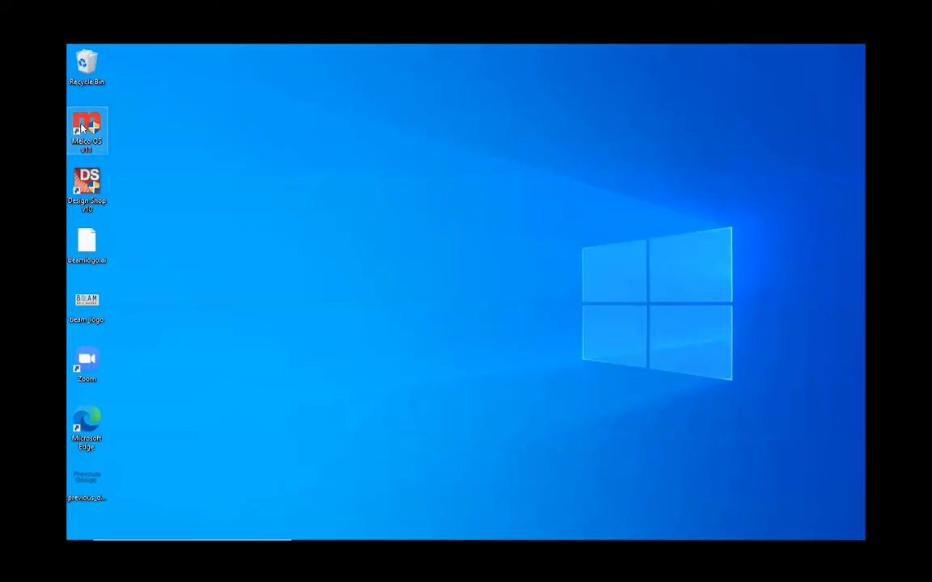
pyautogui.moveTo(419, 378)
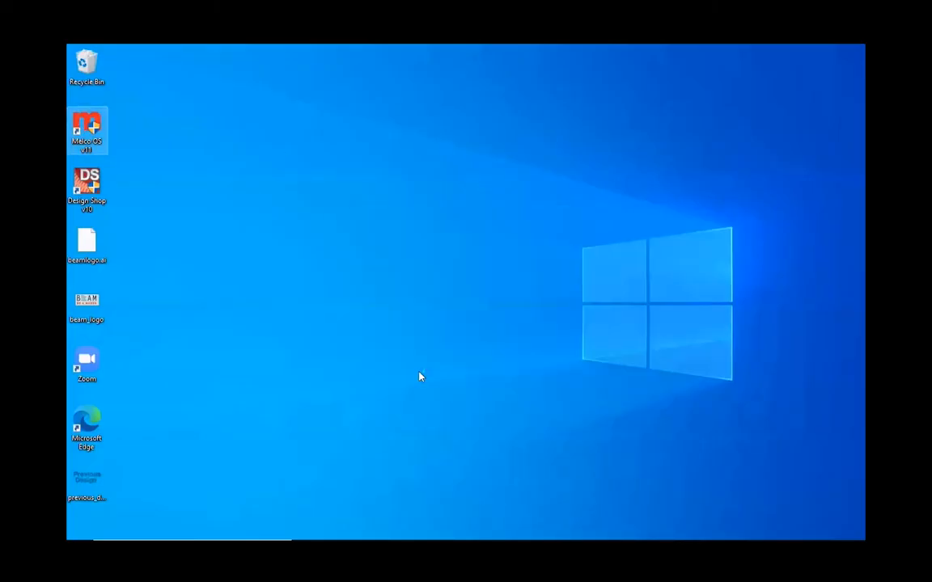
# Step: Launch Melco OS Flex from the desktop shortcut, connecting to machine 410700
pyautogui.doubleClick(88, 126)
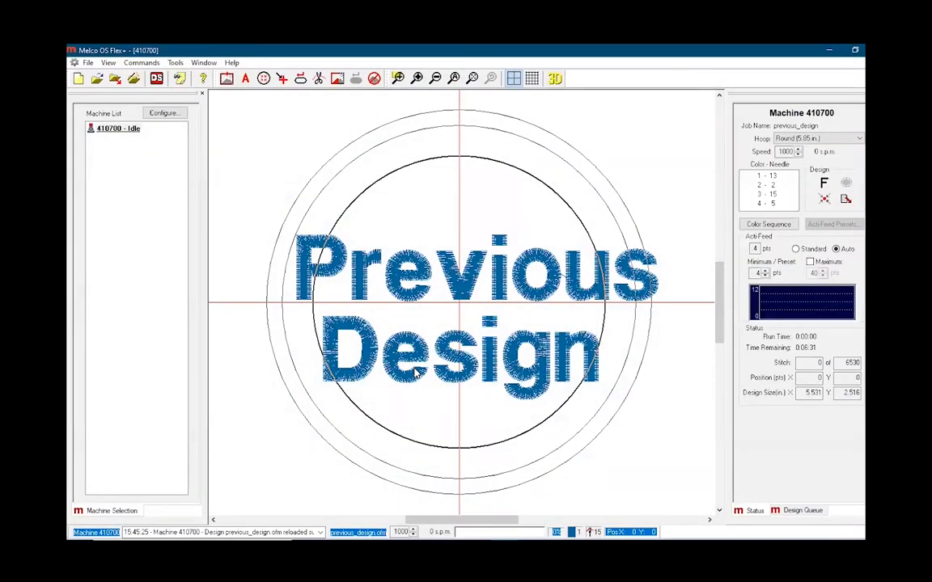
# Step: Load the beam_logo design from the USB drive onto machine 410700 via Load Design
pyautogui.click(87, 63)
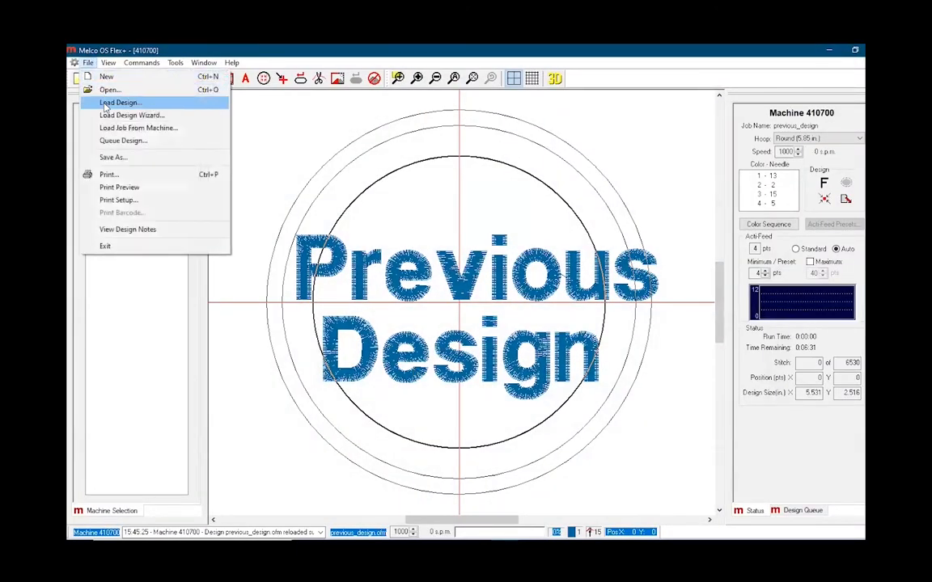
pyautogui.click(116, 102)
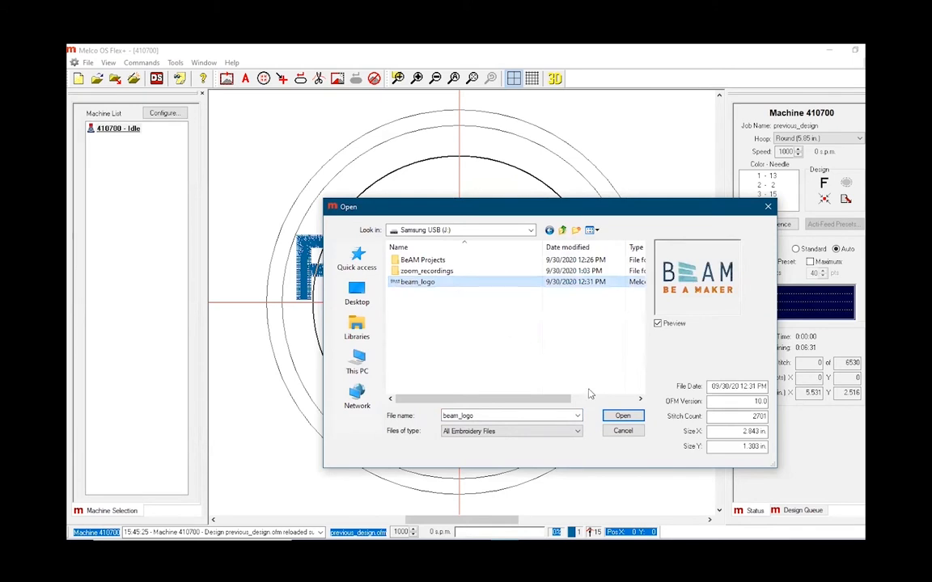
pyautogui.click(621, 416)
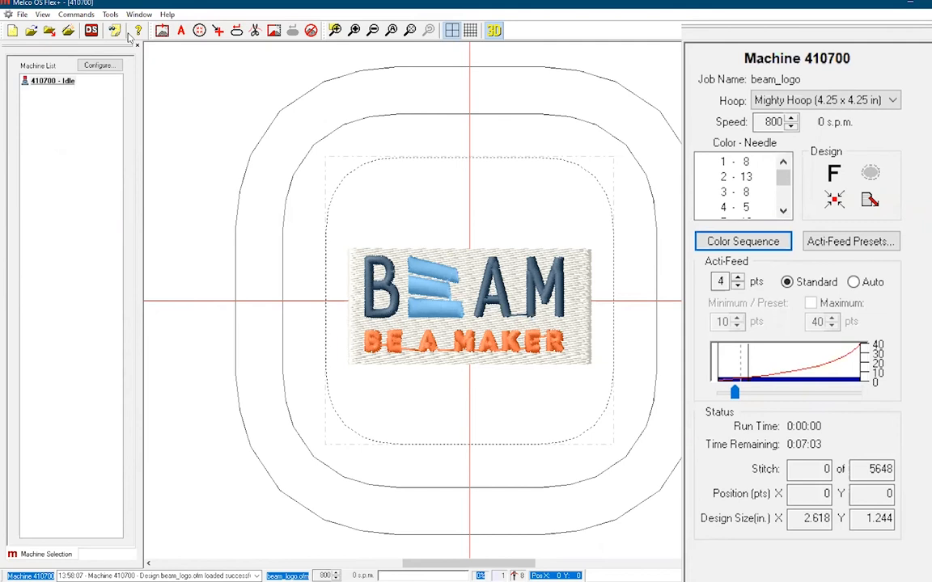
# Step: Clear all existing colour-to-needle assignments in the Color Sequence settings
pyautogui.click(743, 241)
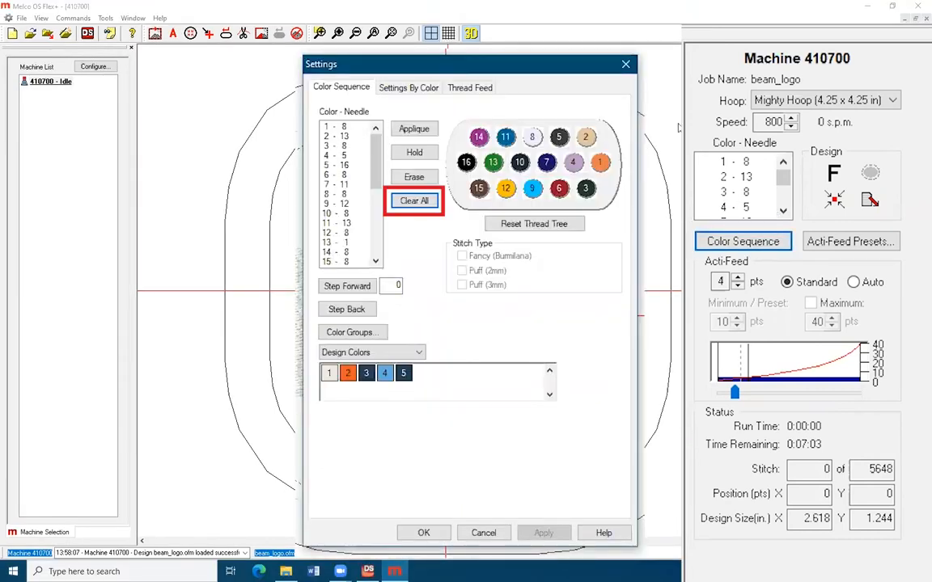
pyautogui.moveTo(424, 165)
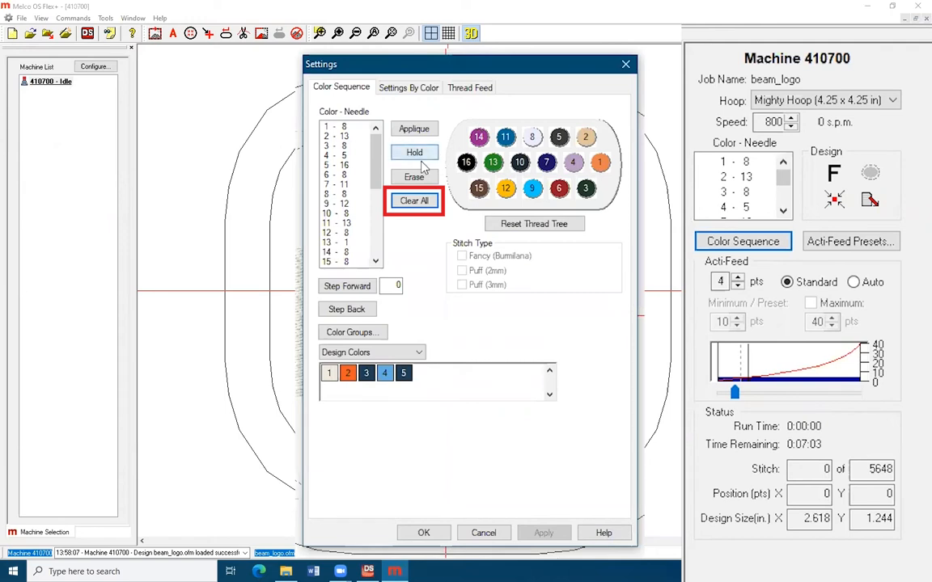
pyautogui.moveTo(418, 208)
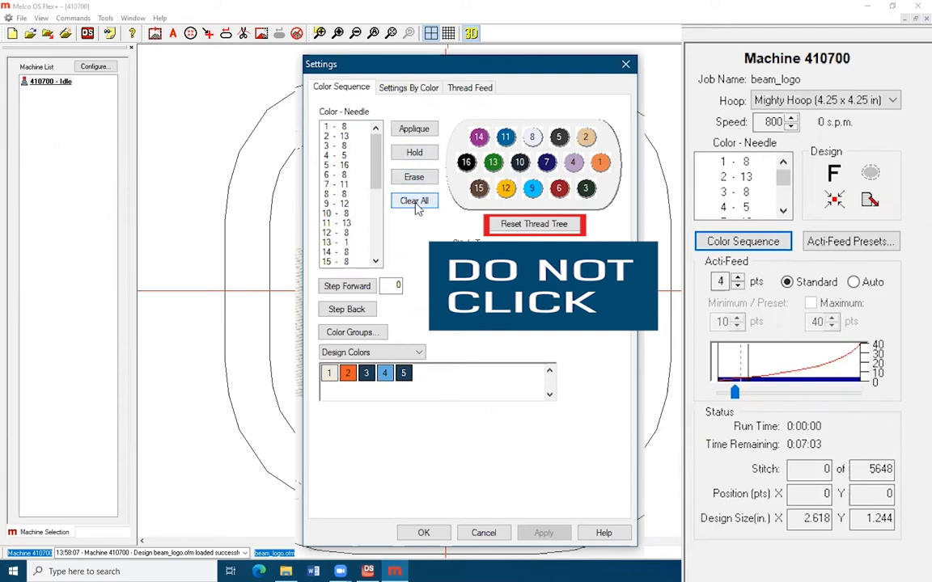
pyautogui.click(414, 201)
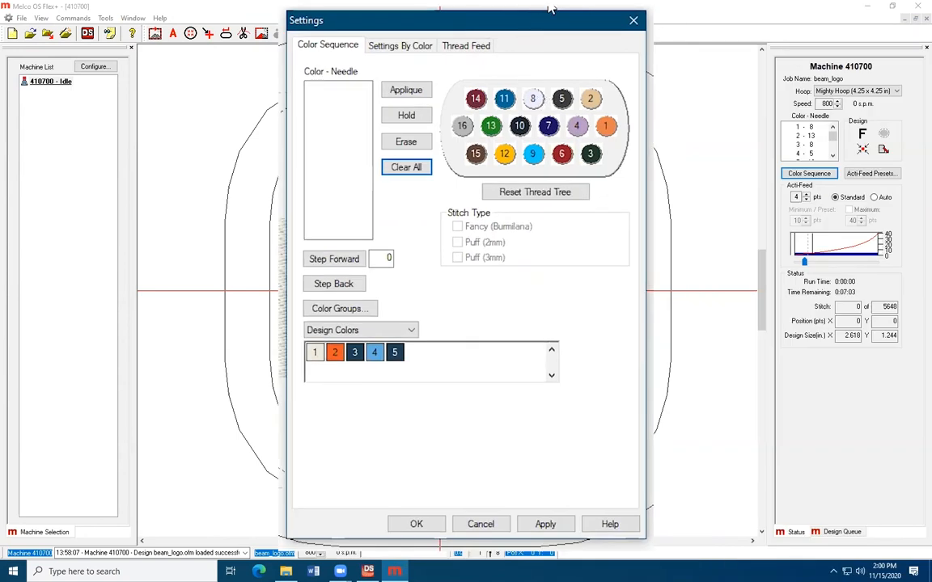
# Step: Assign needles from the thread tree to the logo's first colours in order
pyautogui.click(605, 126)
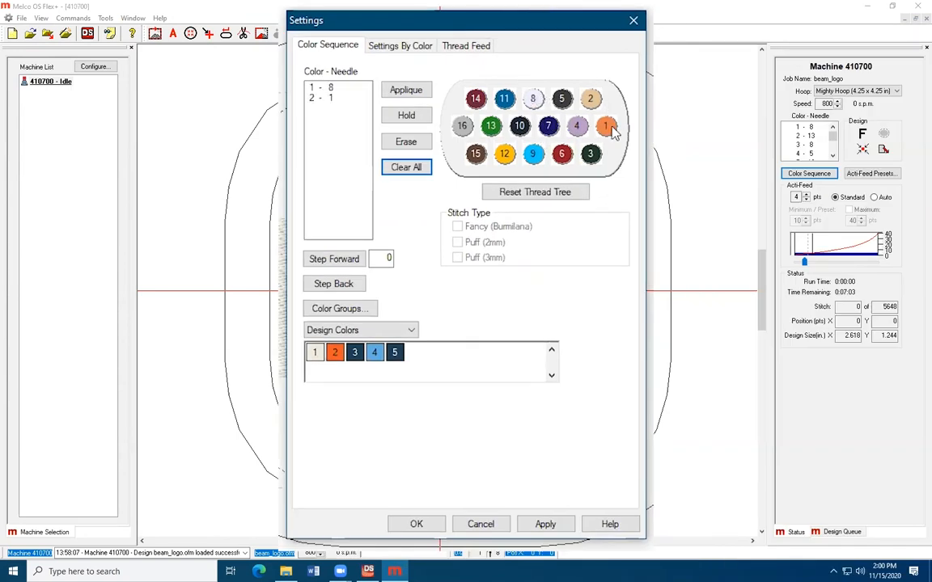
pyautogui.moveTo(640, 91)
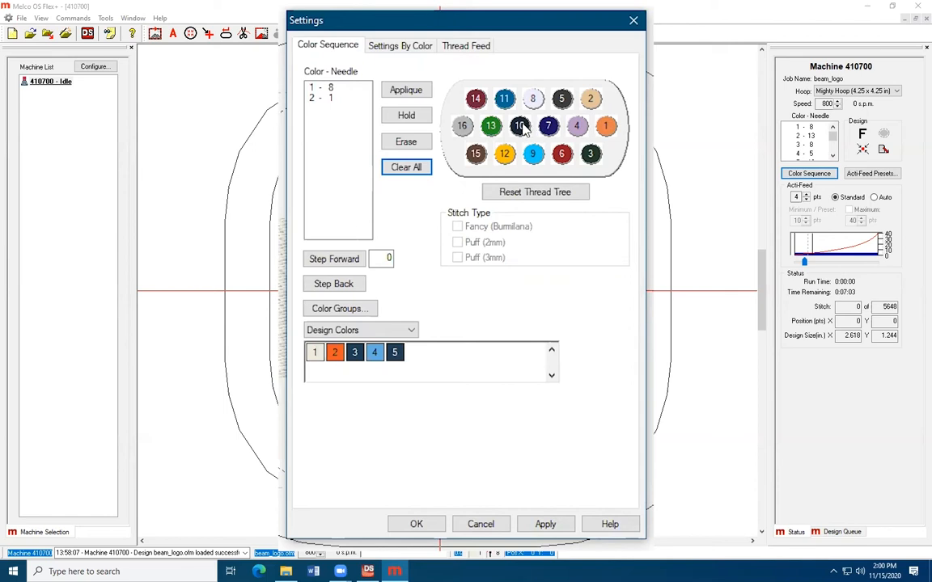
pyautogui.click(517, 126)
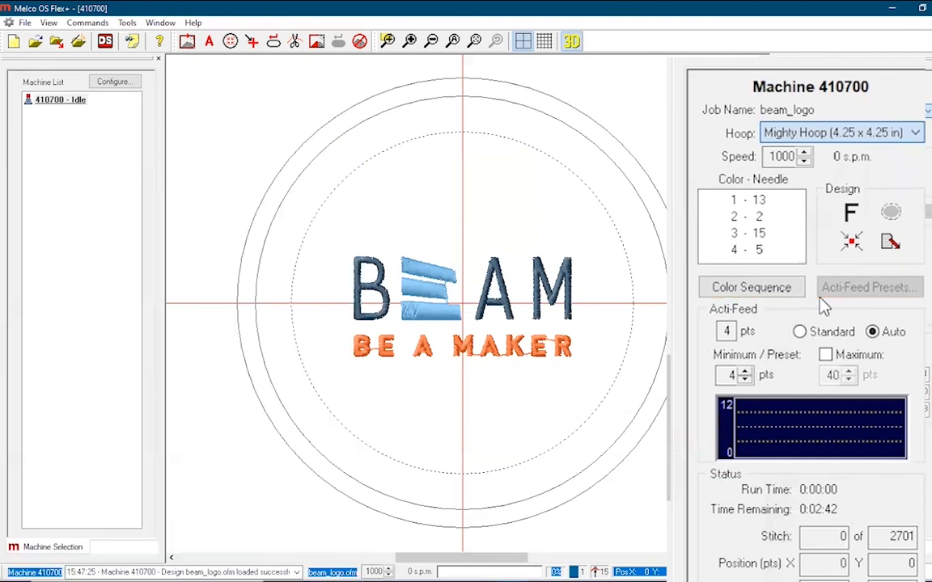
# Step: Set Acti-Feed to Auto for beam_logo, keeping the Mighty Hoop at 1000 spm
pyautogui.click(851, 214)
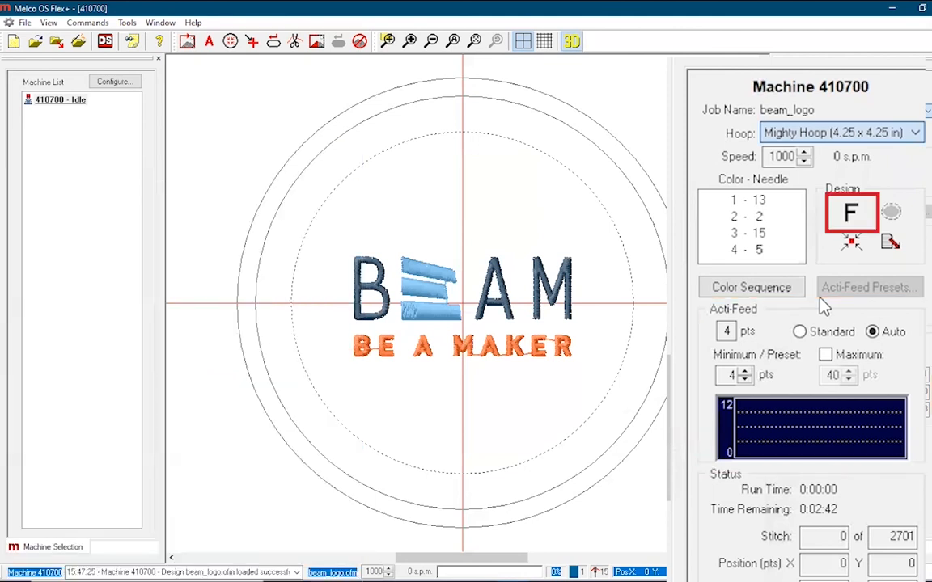